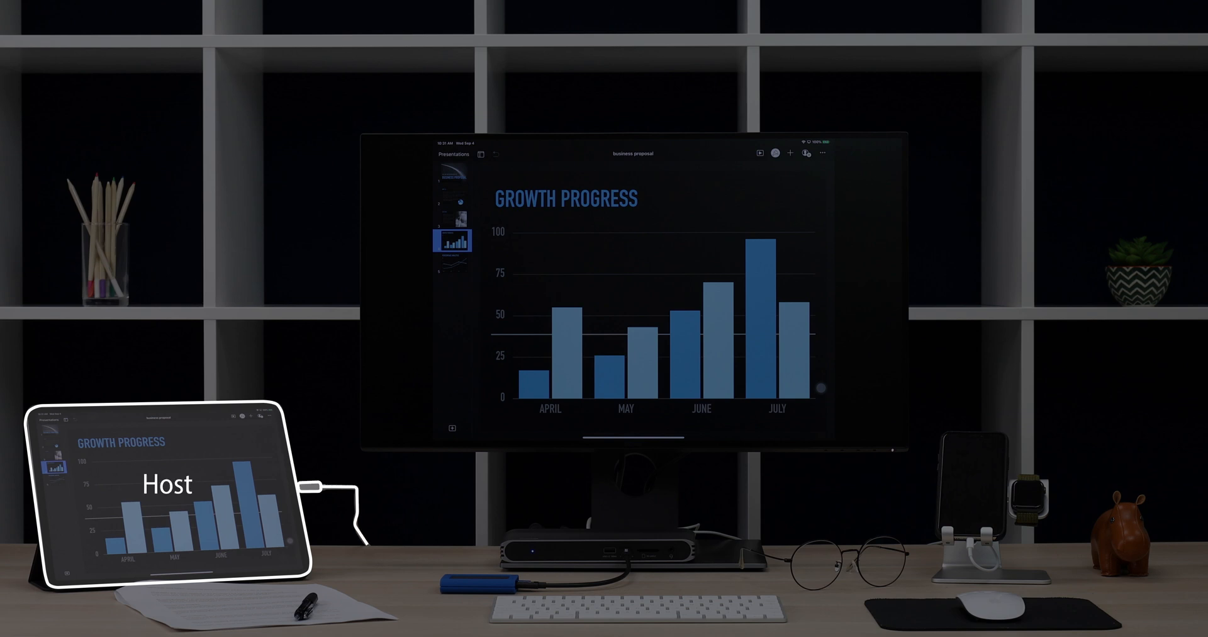
pyautogui.click(632, 294)
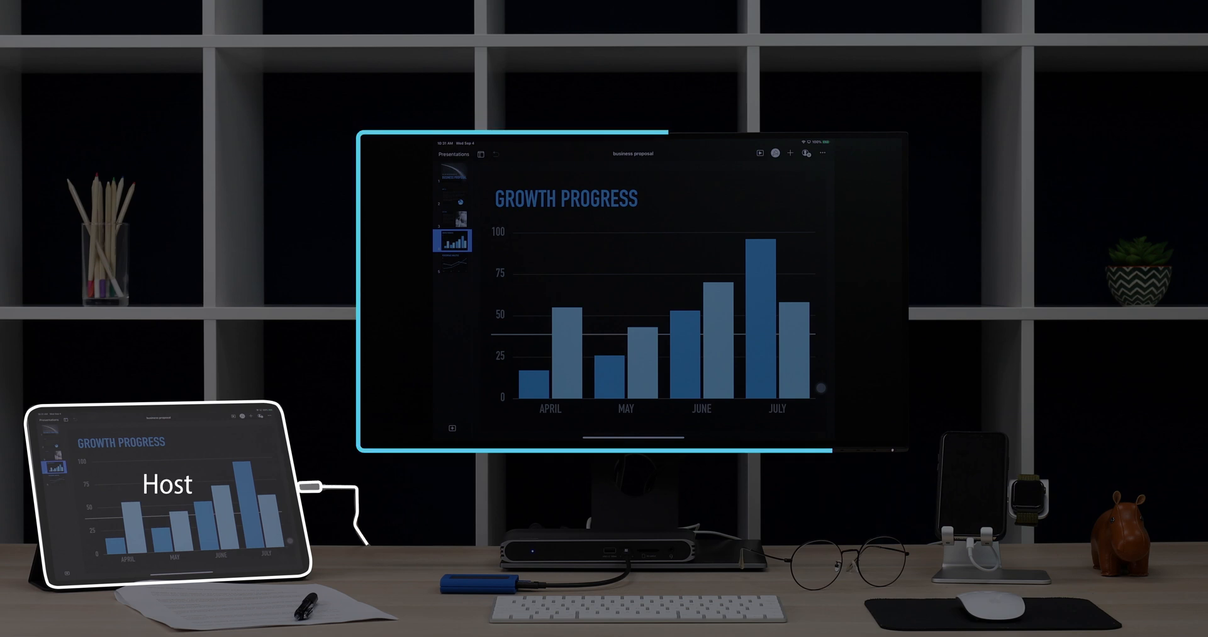